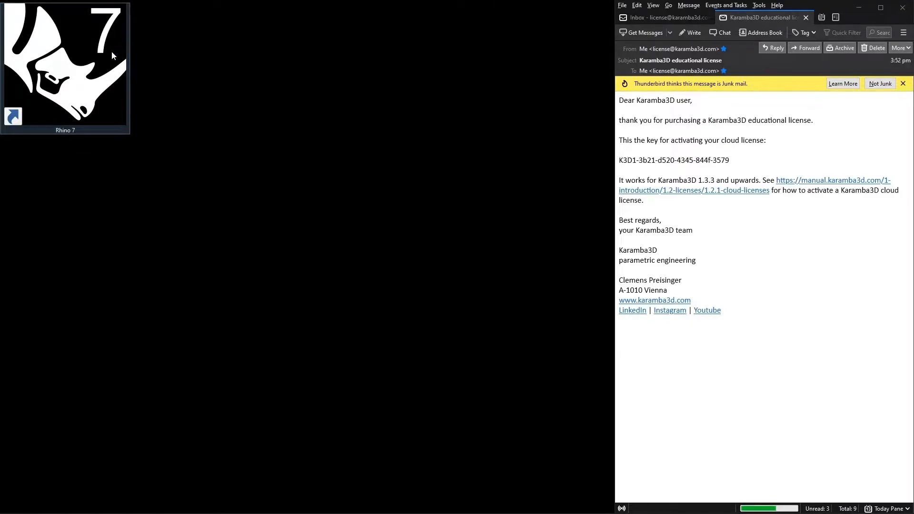
- Launch Rhino 7, dismiss the splash screen, and run Karamba3DGetLicense
{"action": "double_click", "coordinate": [65, 64]}
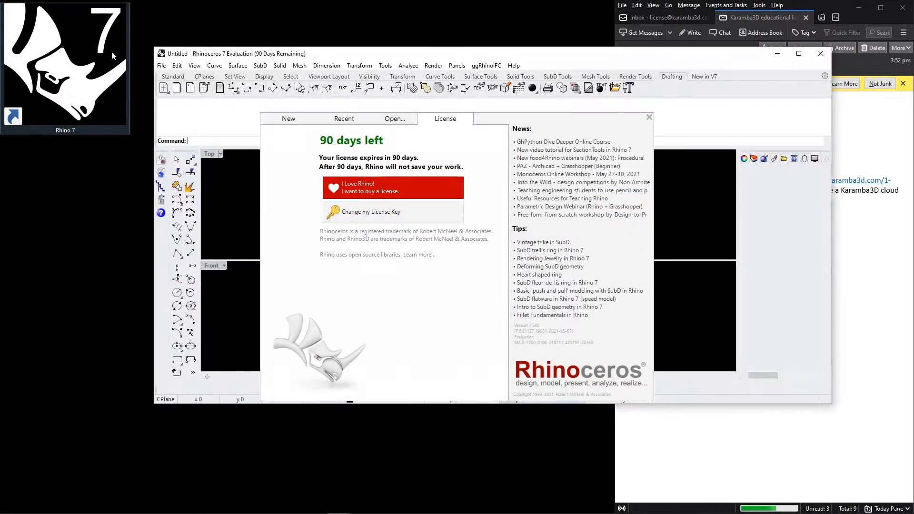
{"action": "left_click", "coordinate": [648, 118]}
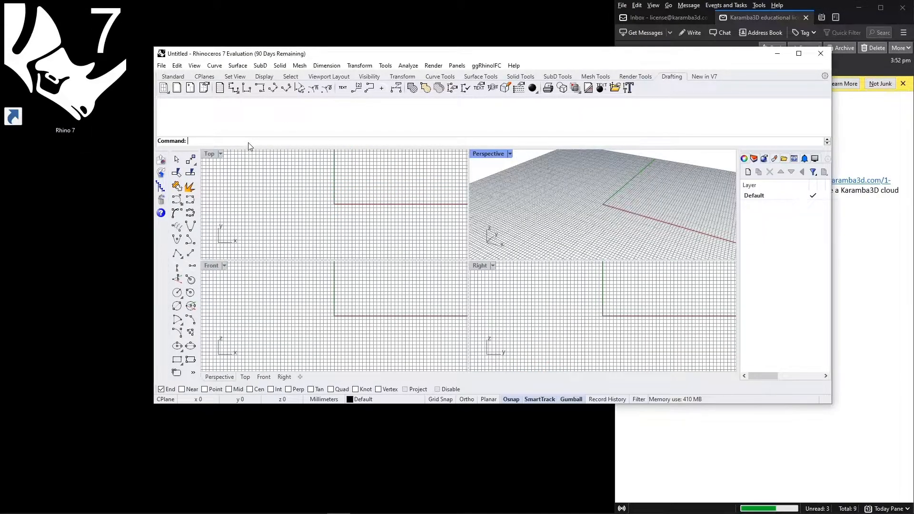
{"action": "type", "text": "Karamba3DGetLicense"}
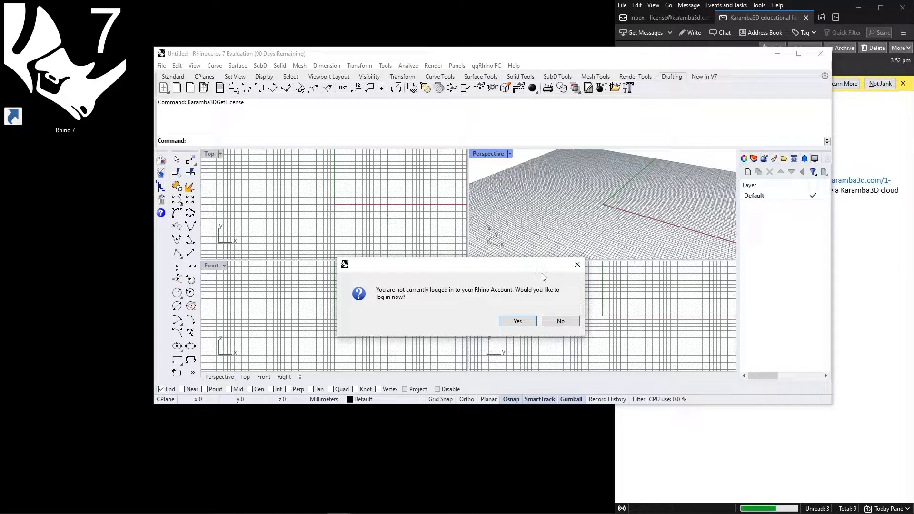
- Agree to log in and submit the Rhino account password
{"action": "left_click", "coordinate": [516, 321]}
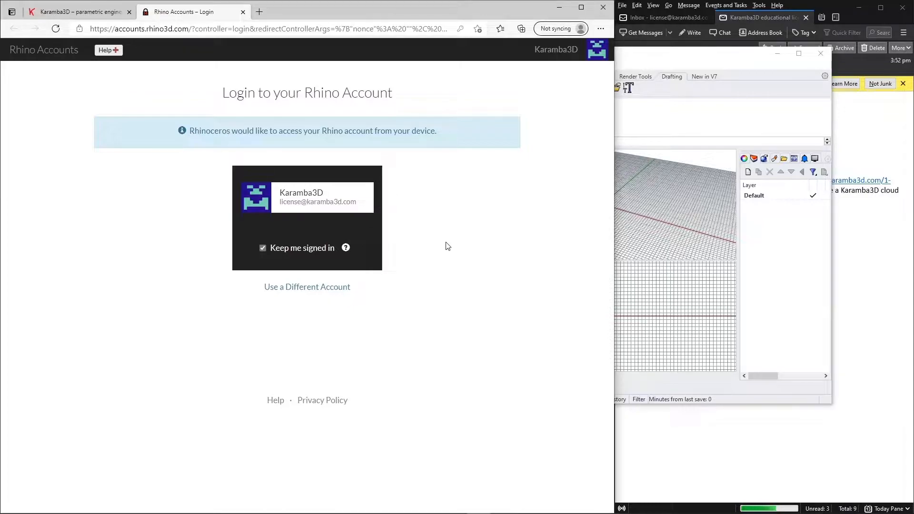
{"action": "mouse_move", "coordinate": [328, 304]}
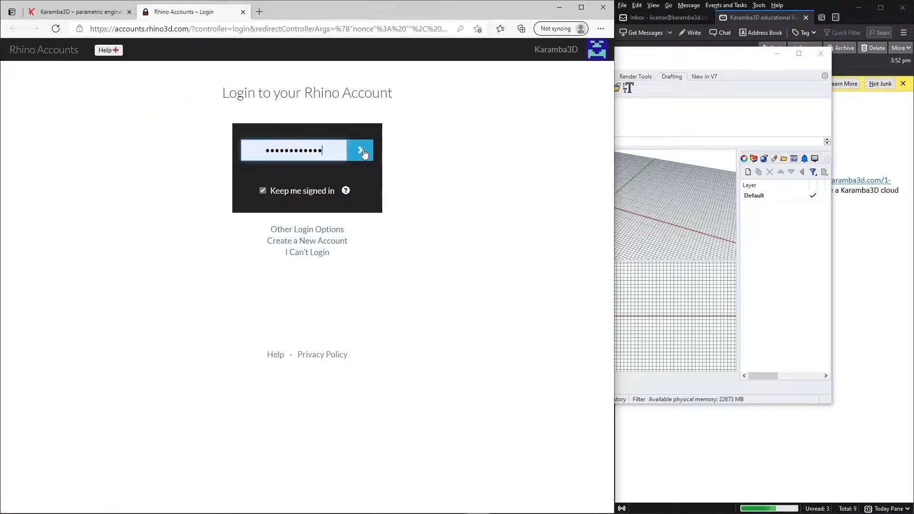
{"action": "left_click", "coordinate": [361, 150]}
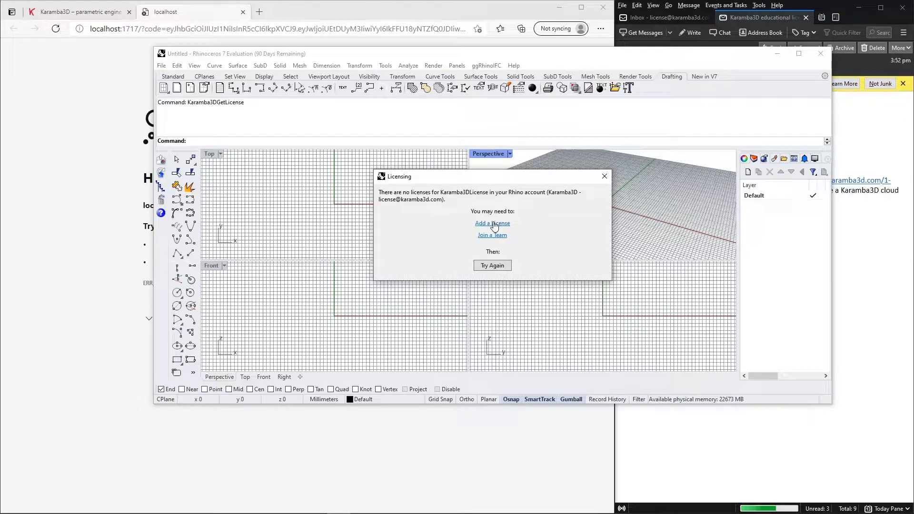
{"action": "left_click", "coordinate": [491, 223]}
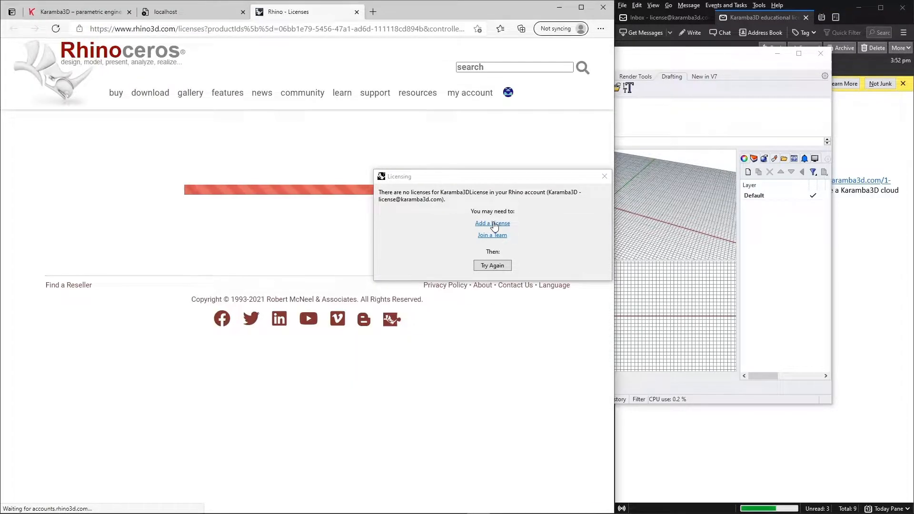
{"action": "left_click", "coordinate": [491, 222]}
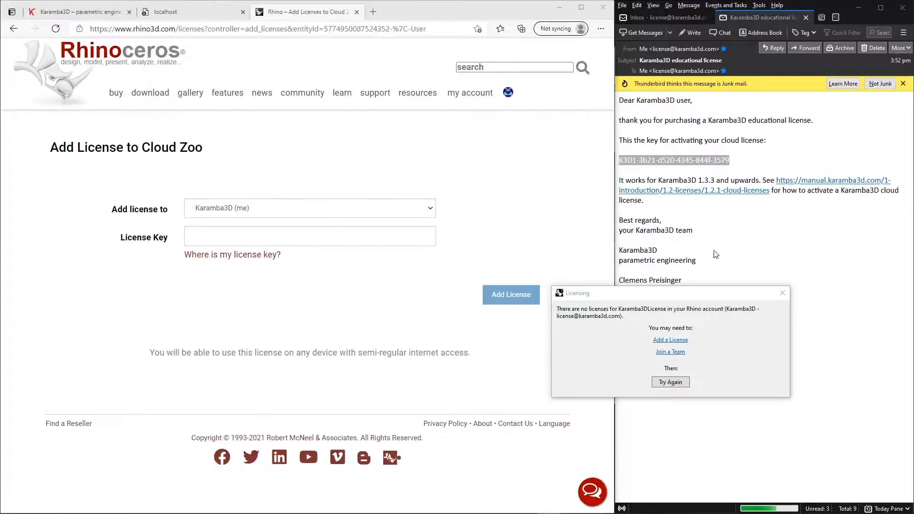
{"action": "mouse_move", "coordinate": [463, 223]}
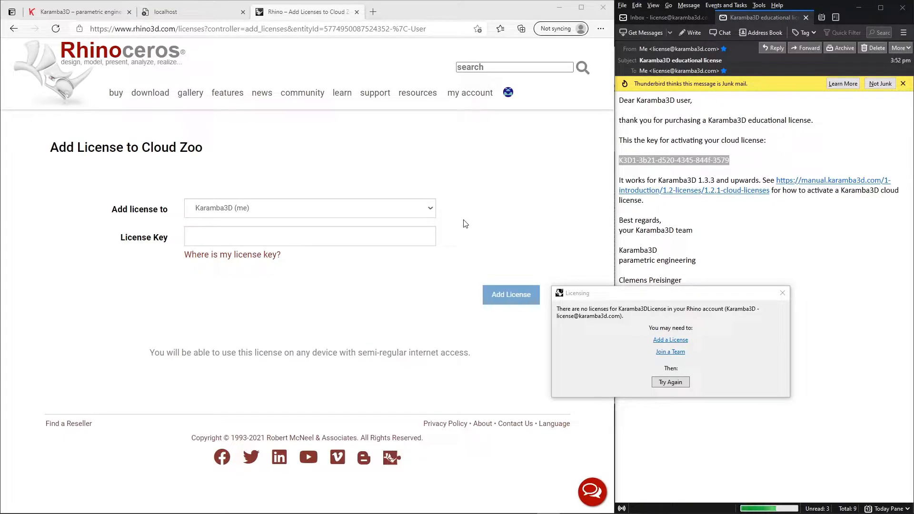
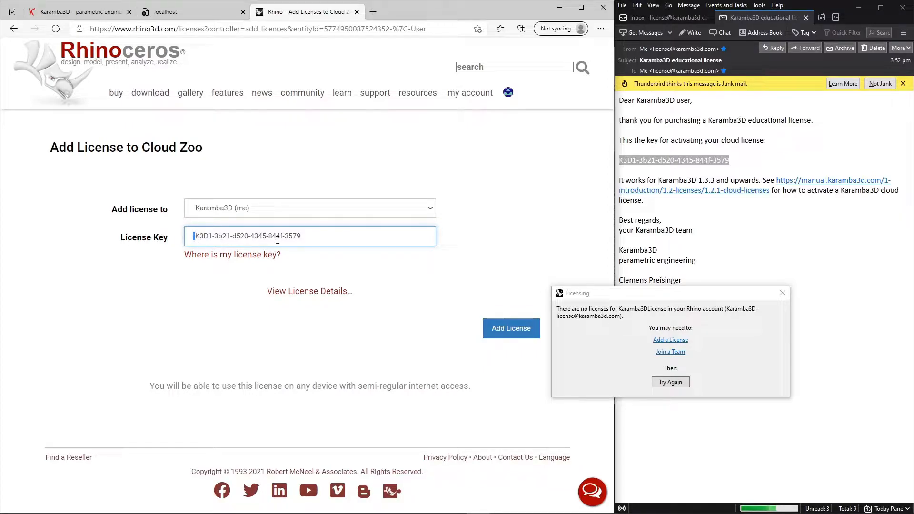
{"action": "left_click", "coordinate": [277, 236]}
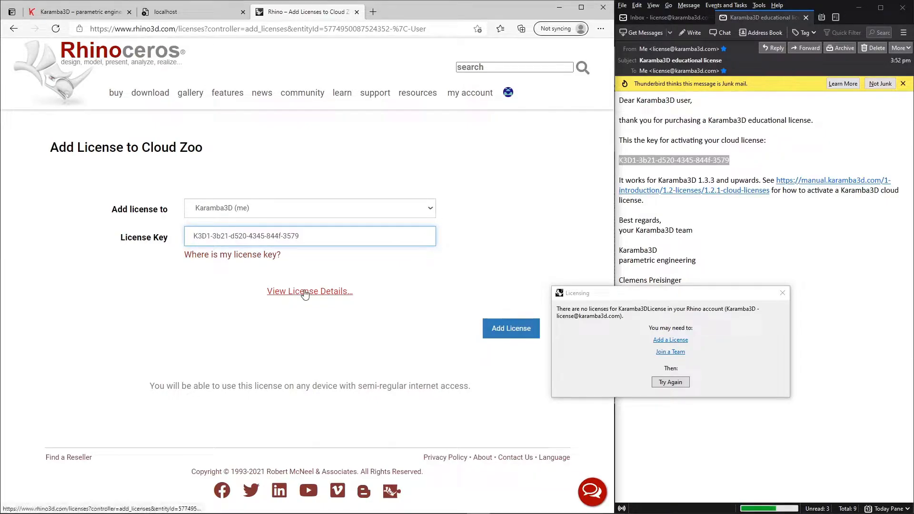
- View the key's product details and add the Karamba3D Educational license to the account
{"action": "left_click", "coordinate": [309, 291]}
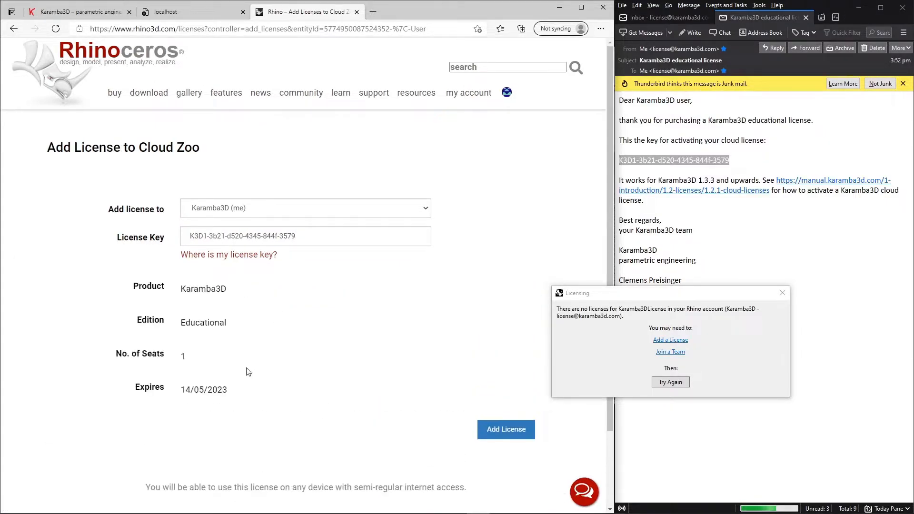
{"action": "mouse_move", "coordinate": [506, 428]}
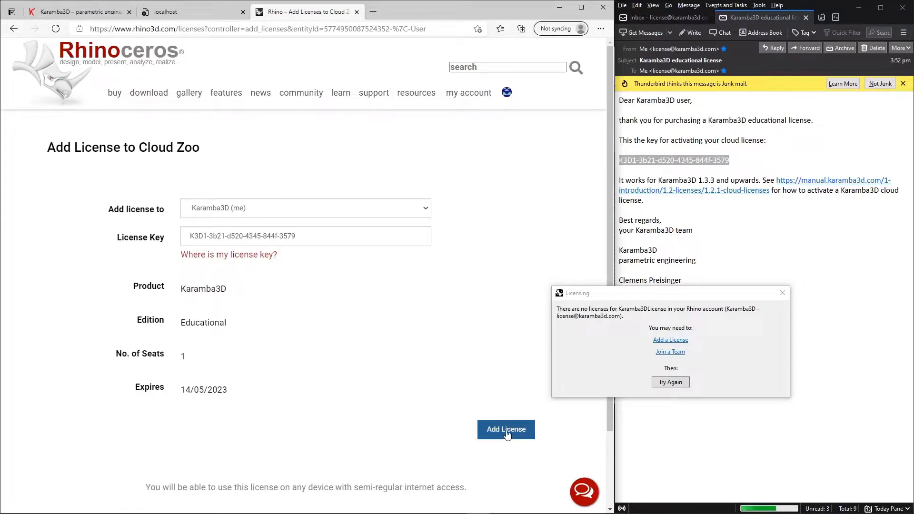
{"action": "left_click", "coordinate": [505, 428]}
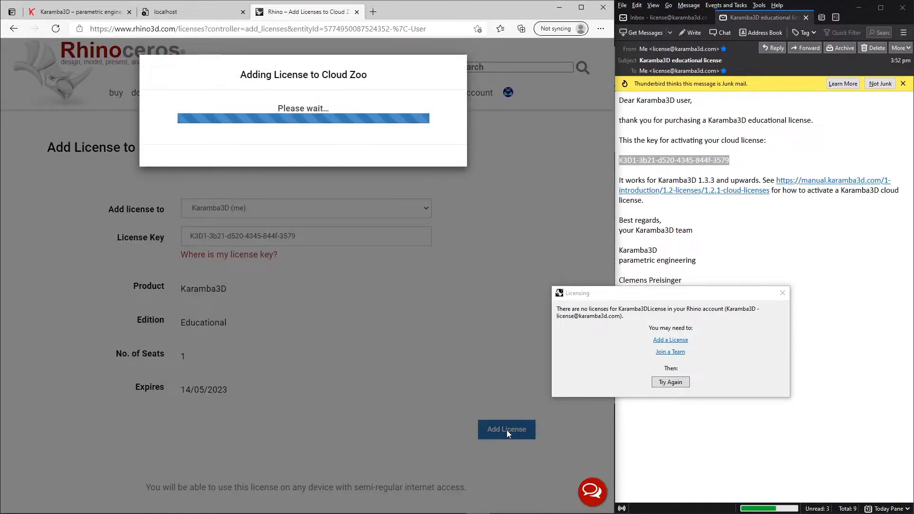
{"action": "left_click", "coordinate": [506, 429]}
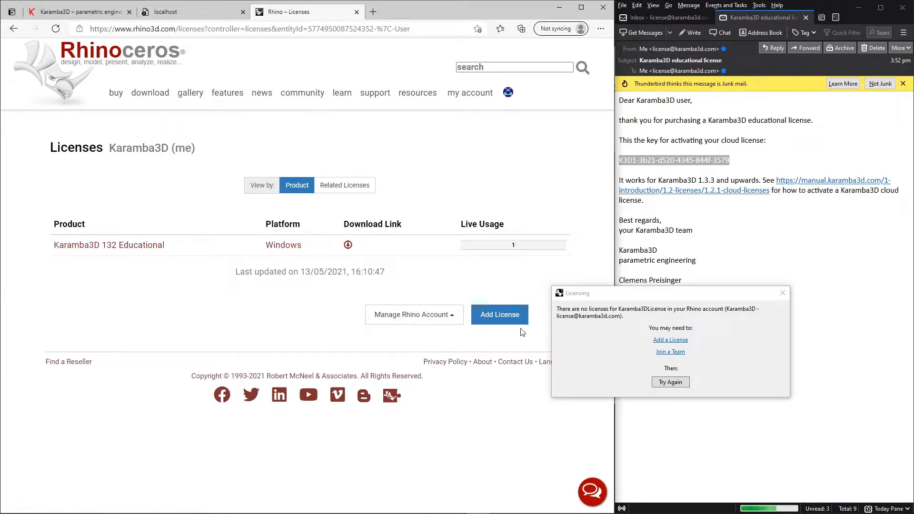
{"action": "mouse_move", "coordinate": [573, 344]}
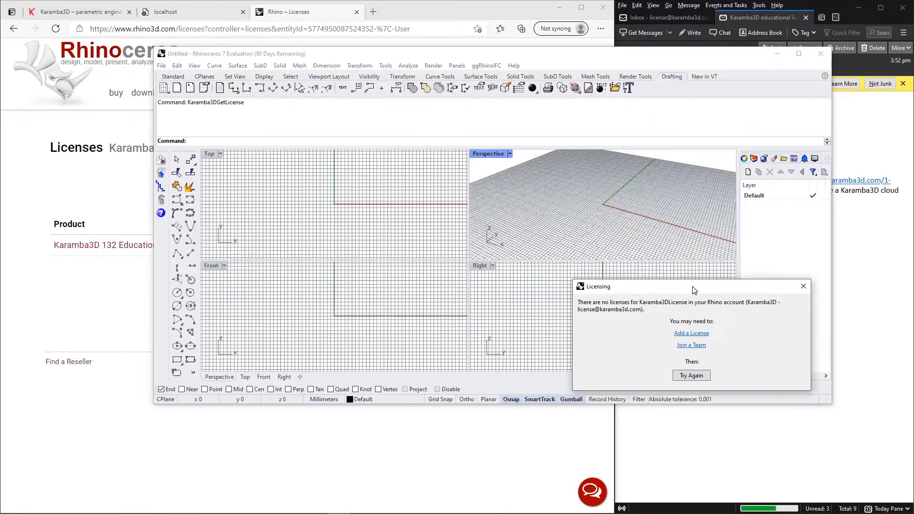
- Retry the Karamba3D license check, then start Grasshopper
{"action": "left_click", "coordinate": [691, 375]}
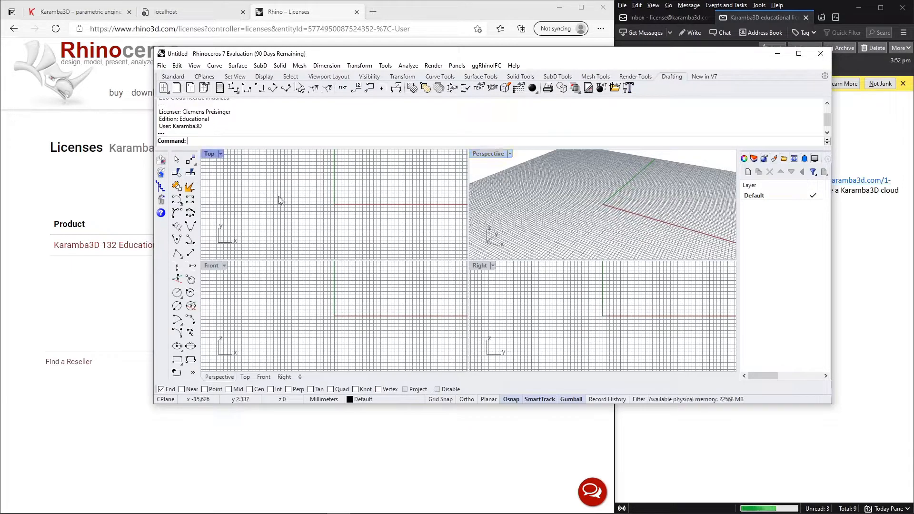
{"action": "type", "text": "Grasshopper"}
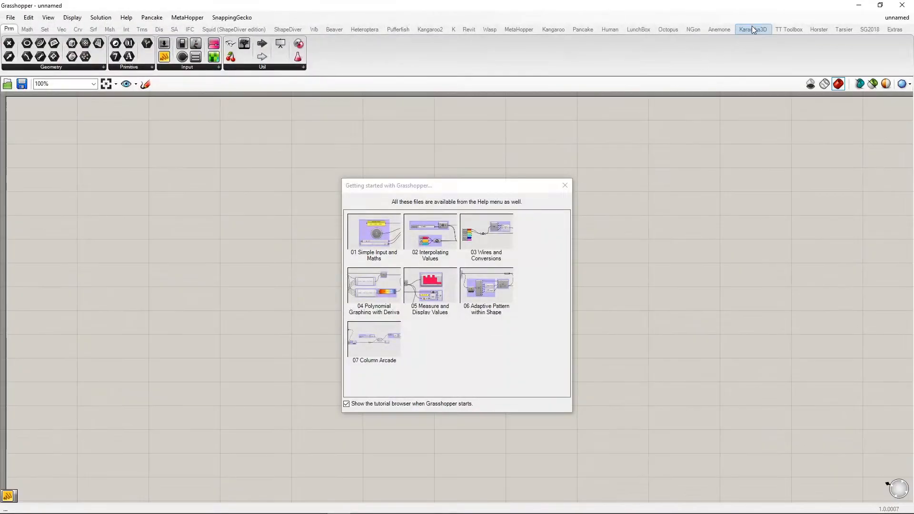
- Add a Karamba3D License component with a Panel showing the educational license, closing the tutorial
{"action": "left_click", "coordinate": [752, 29]}
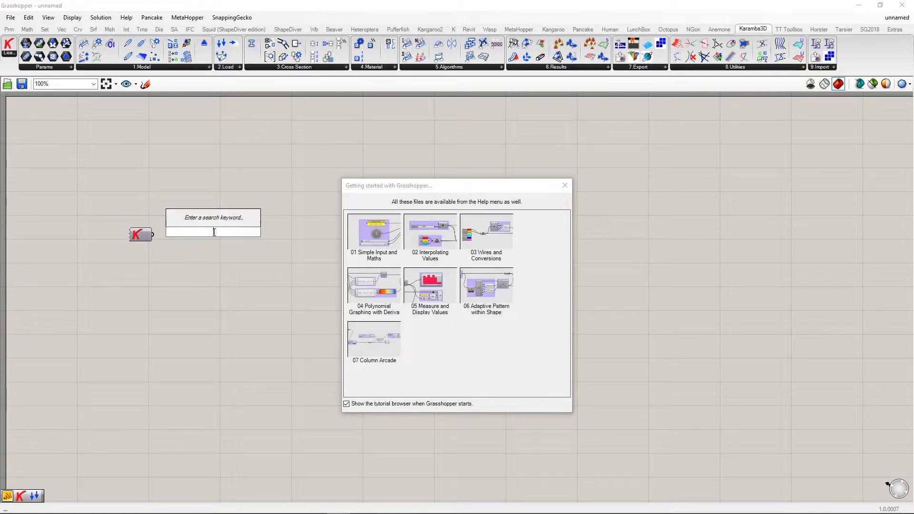
{"action": "type", "text": "panel"}
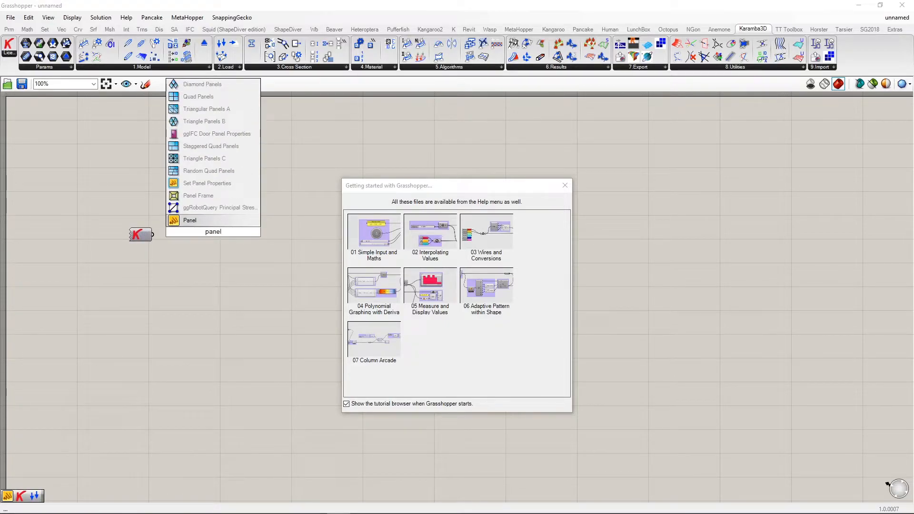
{"action": "left_click", "coordinate": [190, 220]}
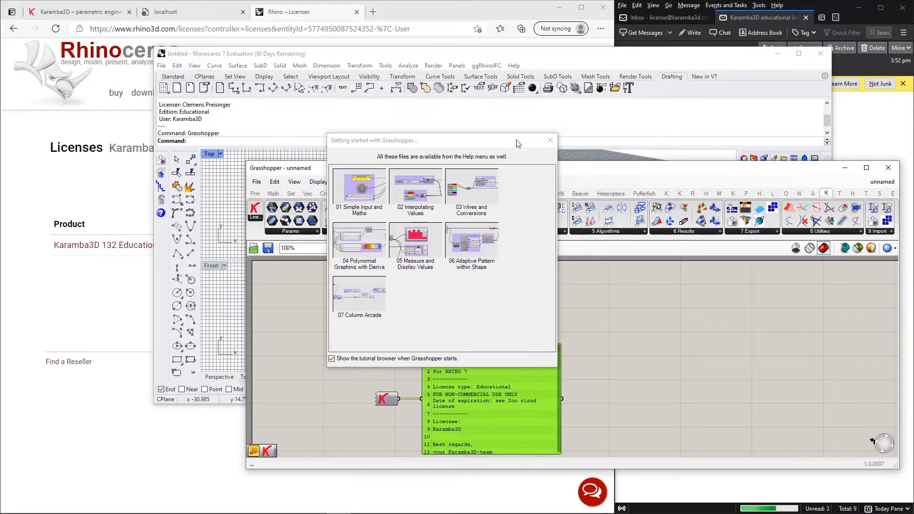
{"action": "left_click", "coordinate": [548, 140]}
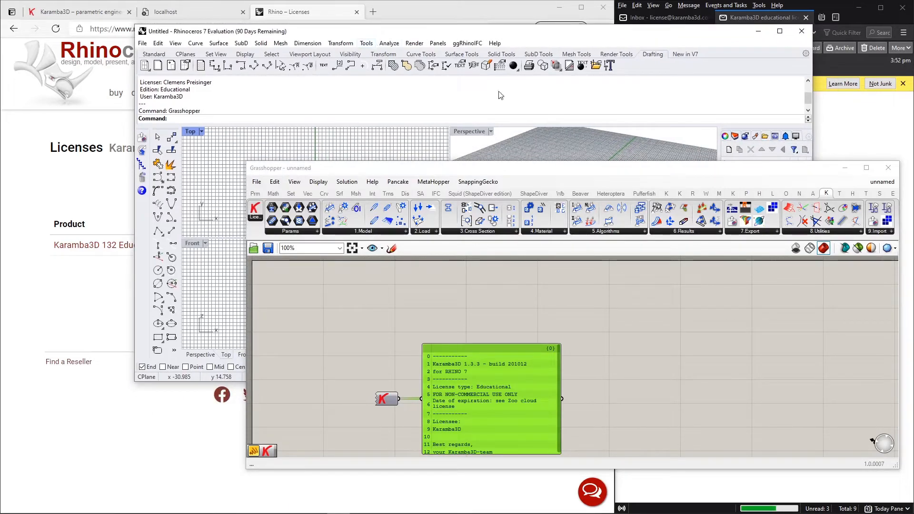
- Add karamba3dgetlicense to the General options' startup commands and confirm with OK
{"action": "left_click", "coordinate": [366, 42]}
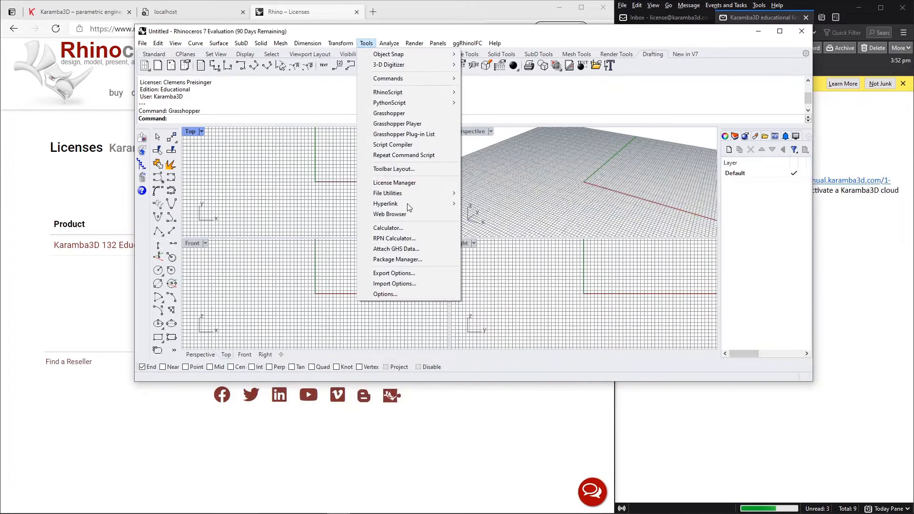
{"action": "left_click", "coordinate": [384, 293]}
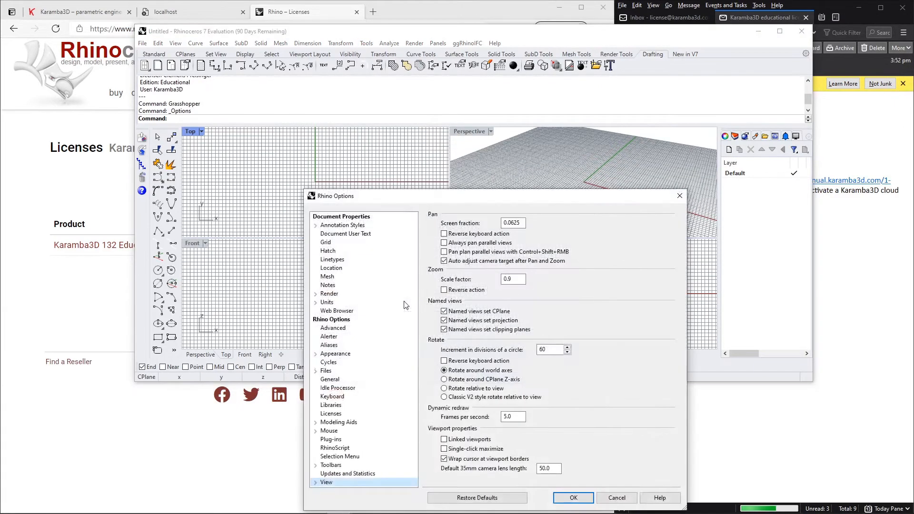
{"action": "left_click", "coordinate": [329, 379]}
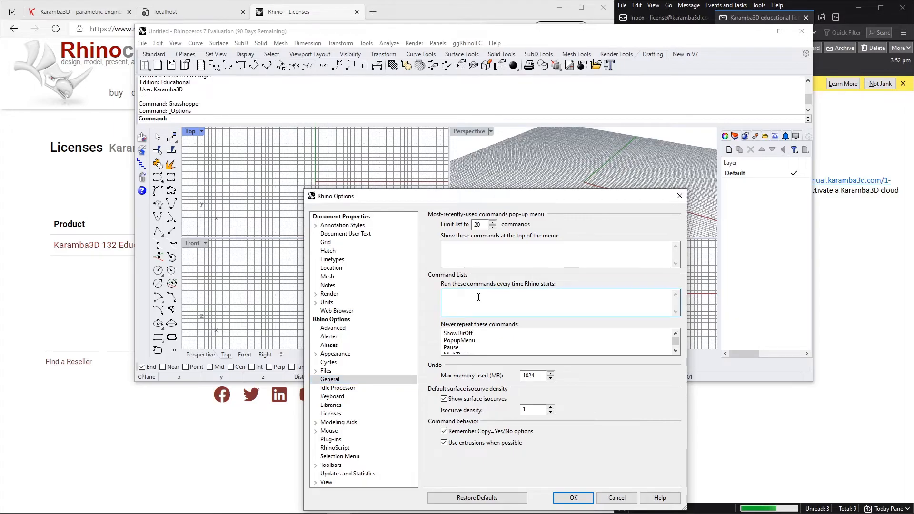
{"action": "type", "text": "karamba3dgetlicense"}
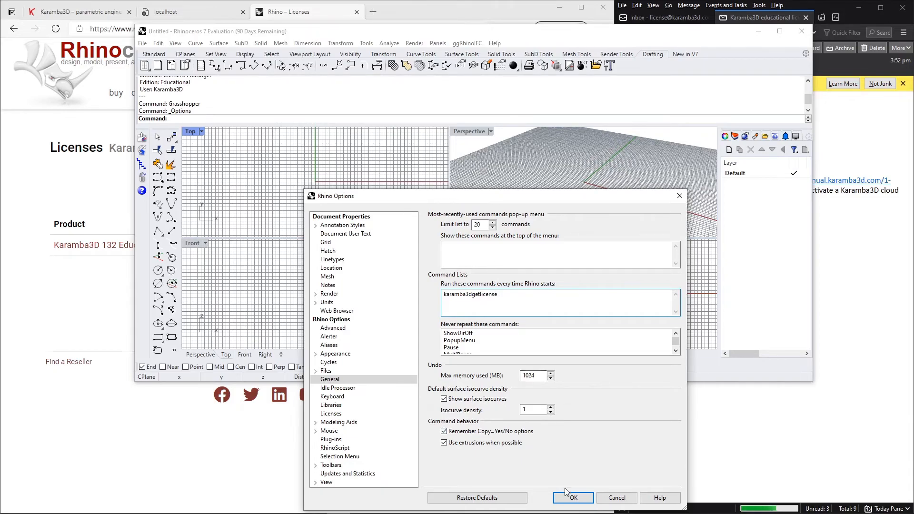
{"action": "left_click", "coordinate": [571, 497]}
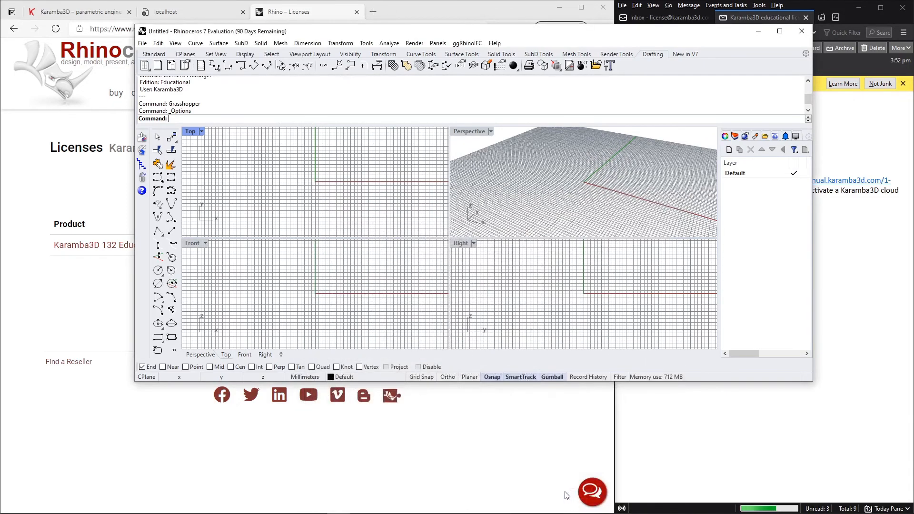